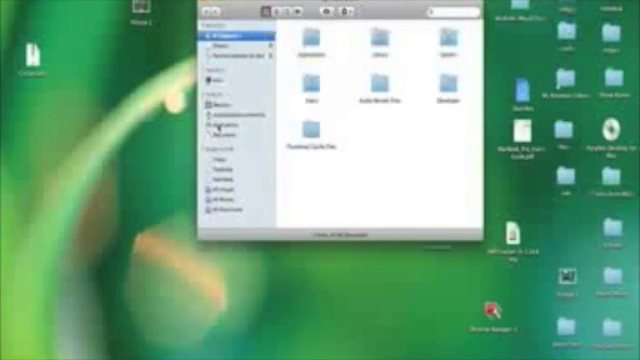
- Go into Applications > Utilities and locate the Terminal app in the list
left_click(219, 118)
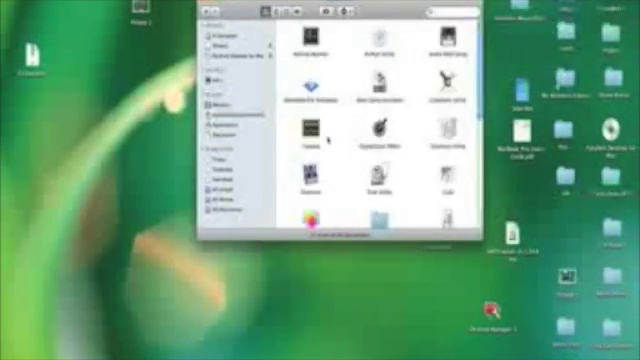
scroll("down", 3)
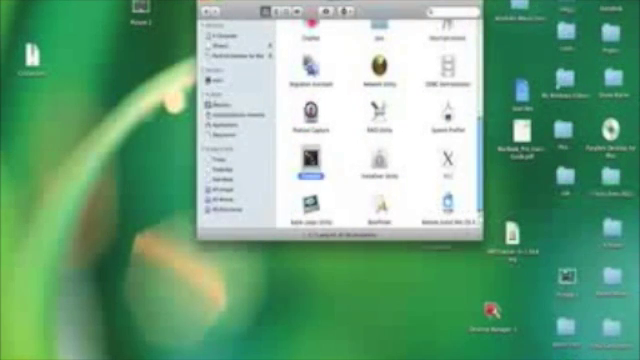